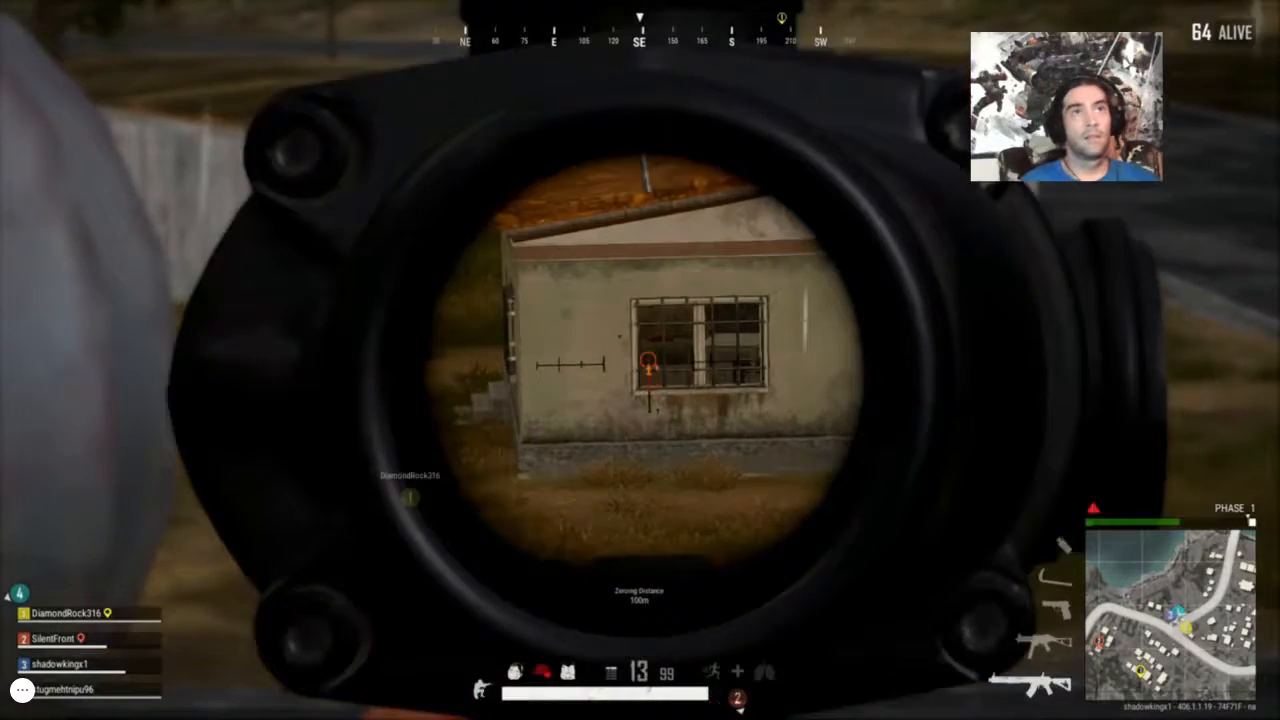
# Fire two shots at the enemy in the house window through the scope
pyautogui.click(640, 360)
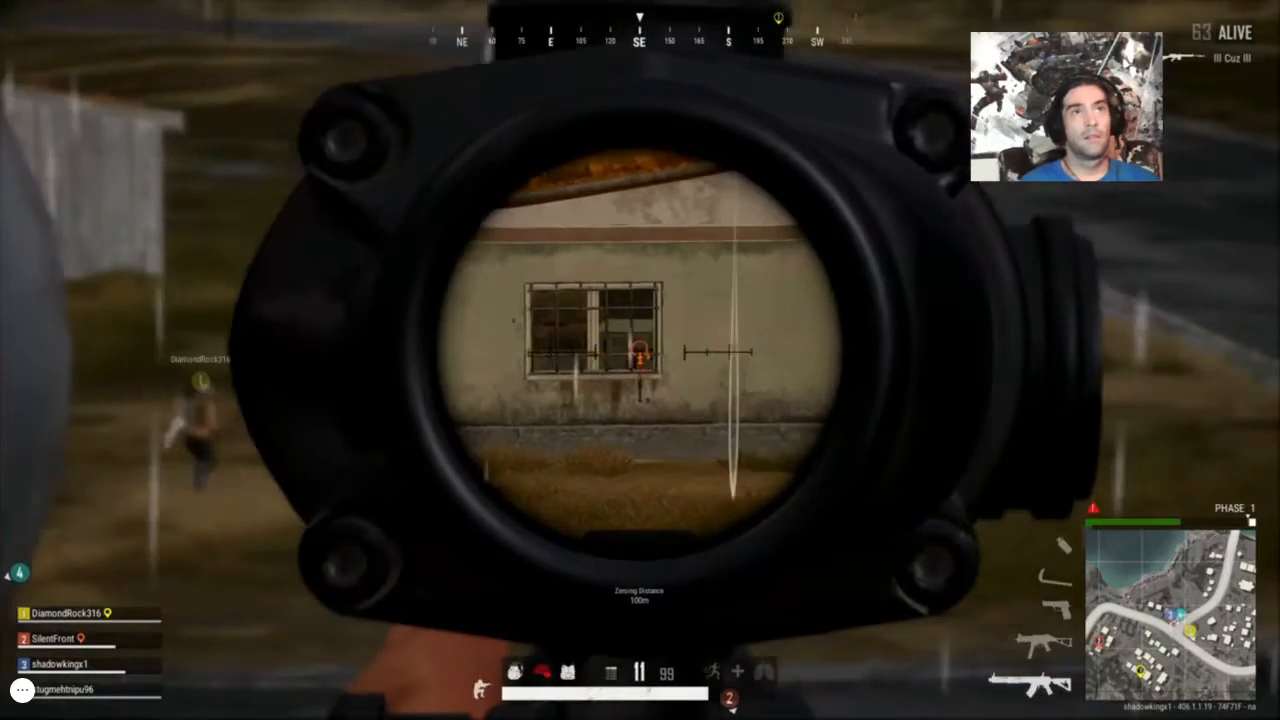
pyautogui.click(640, 360)
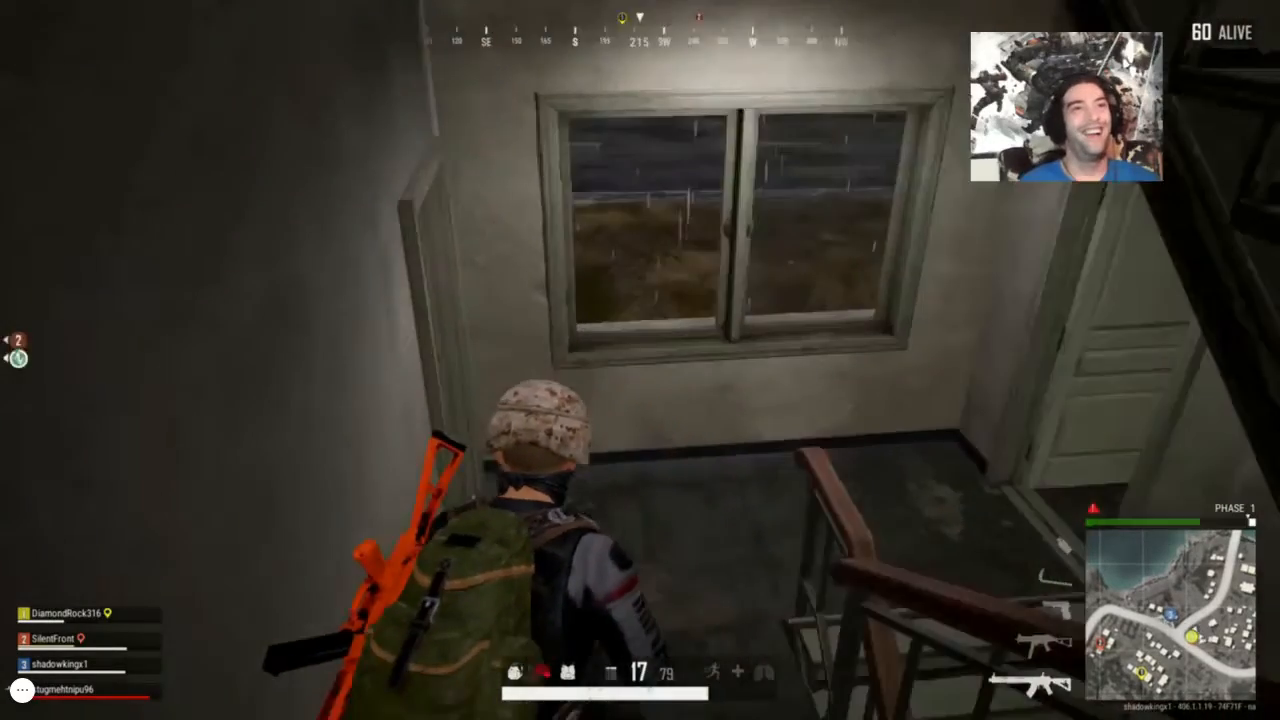
pyautogui.moveTo(640, 360)
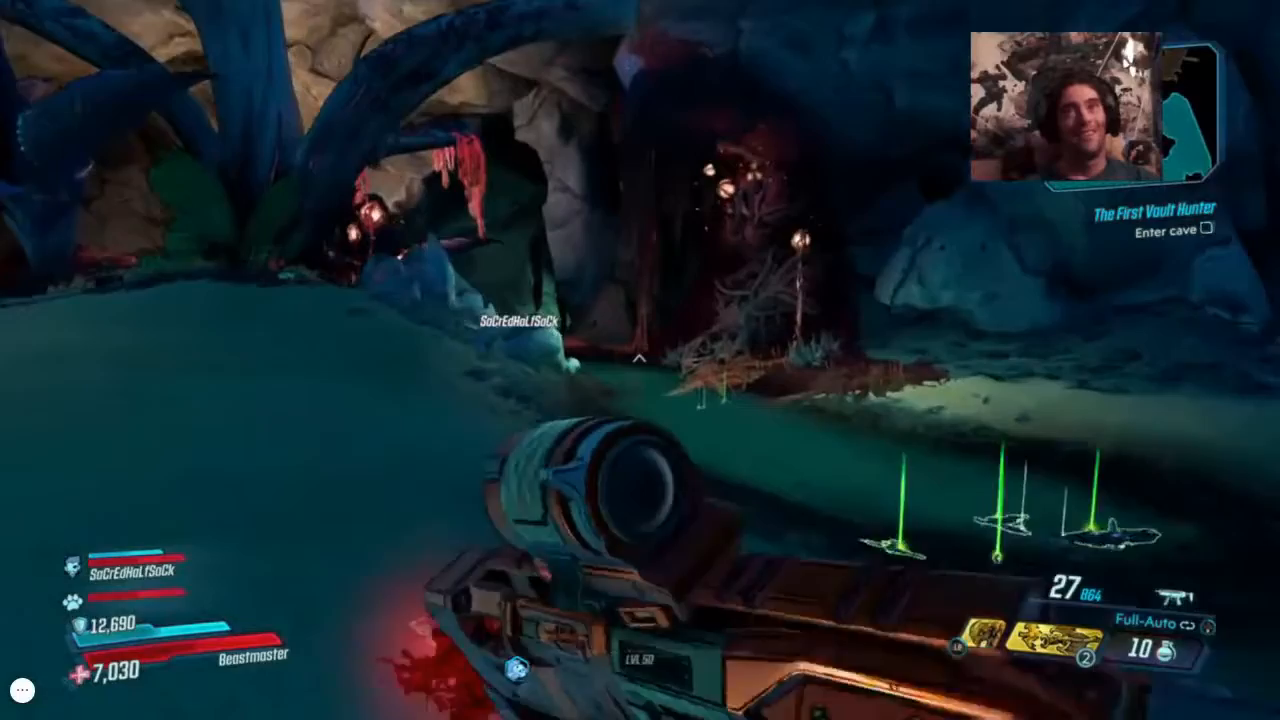
pyautogui.moveTo(640, 360)
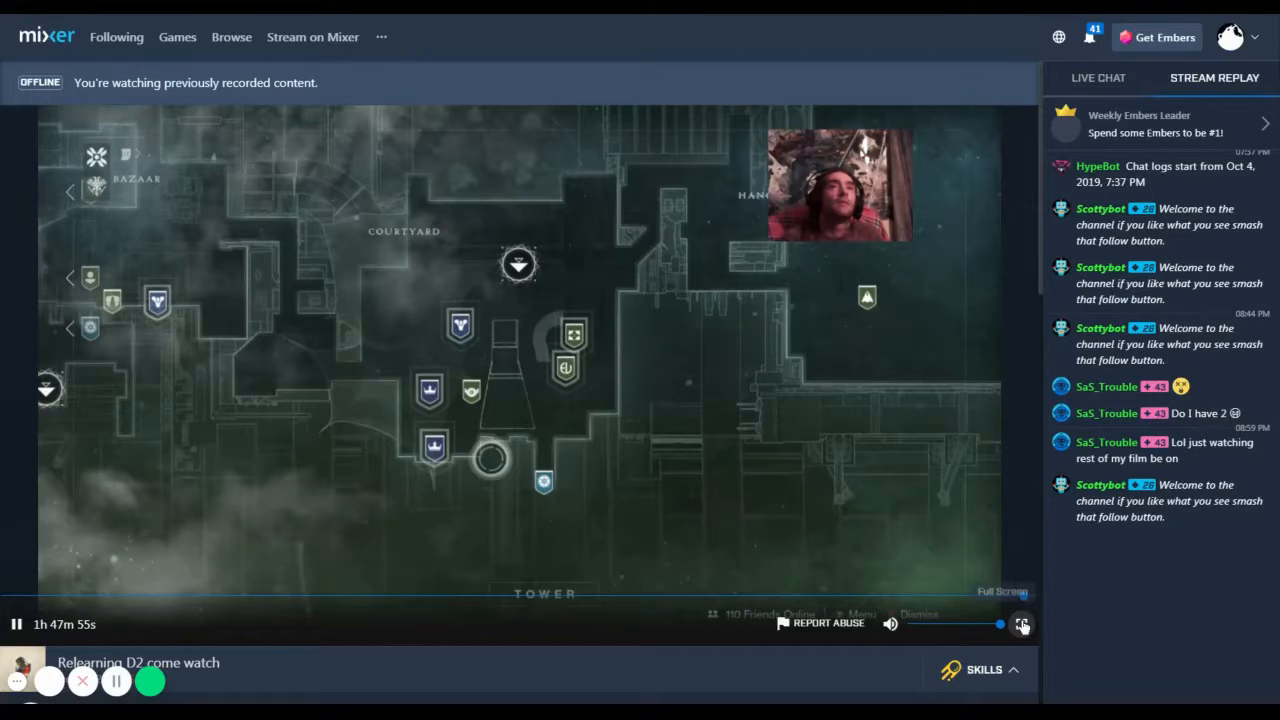
# Watch the Destiny 2 replay fullscreen, browsing the Tower map to Suraya Hawthorne's Bazaar entry
pyautogui.click(1022, 624)
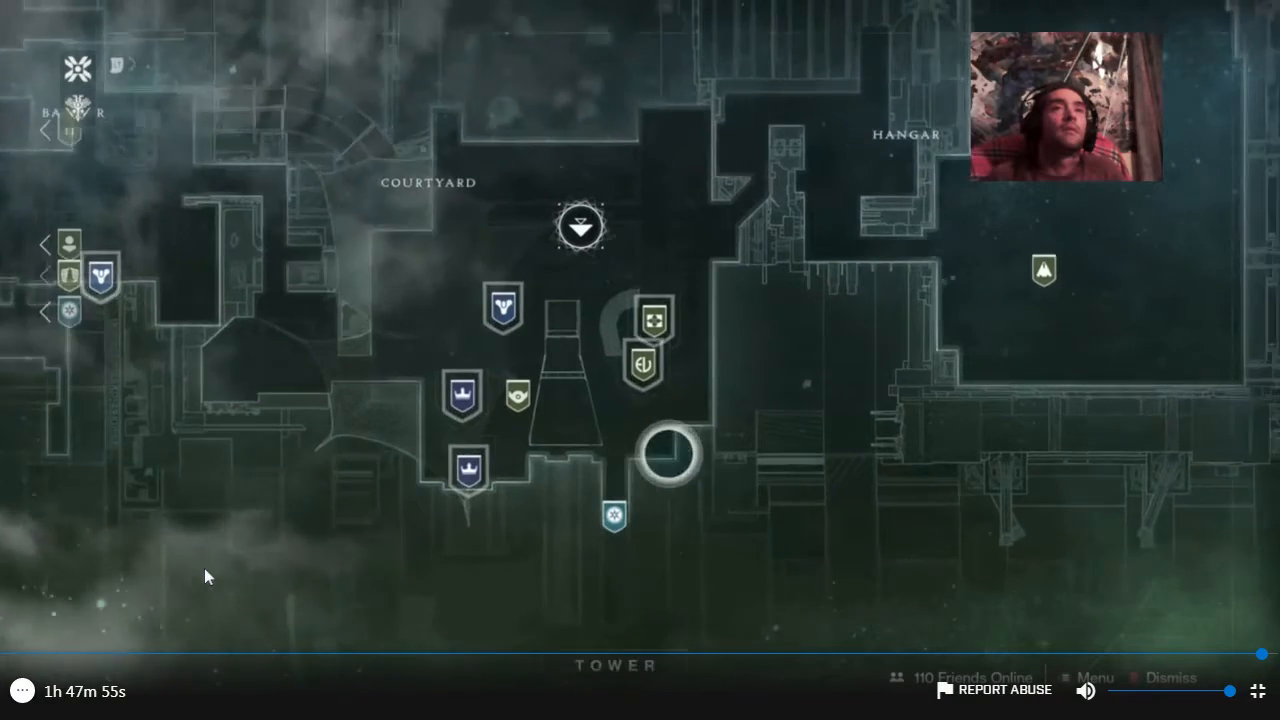
pyautogui.click(644, 368)
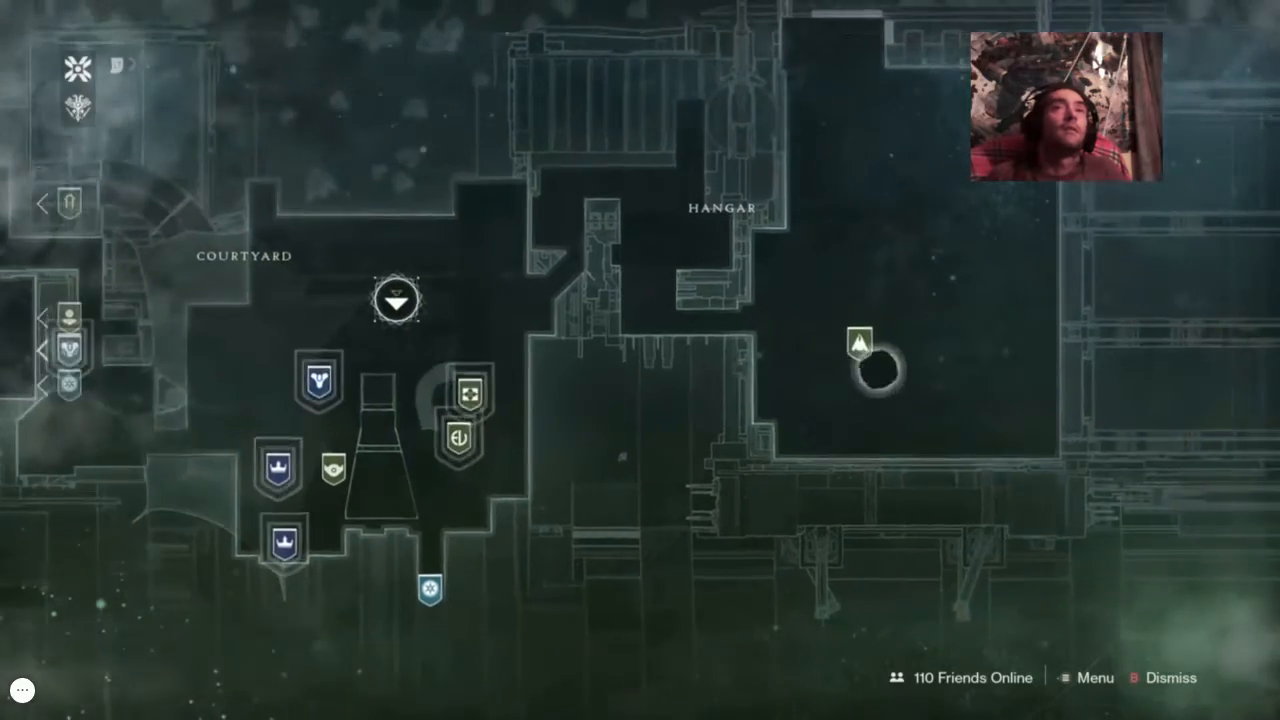
pyautogui.click(858, 356)
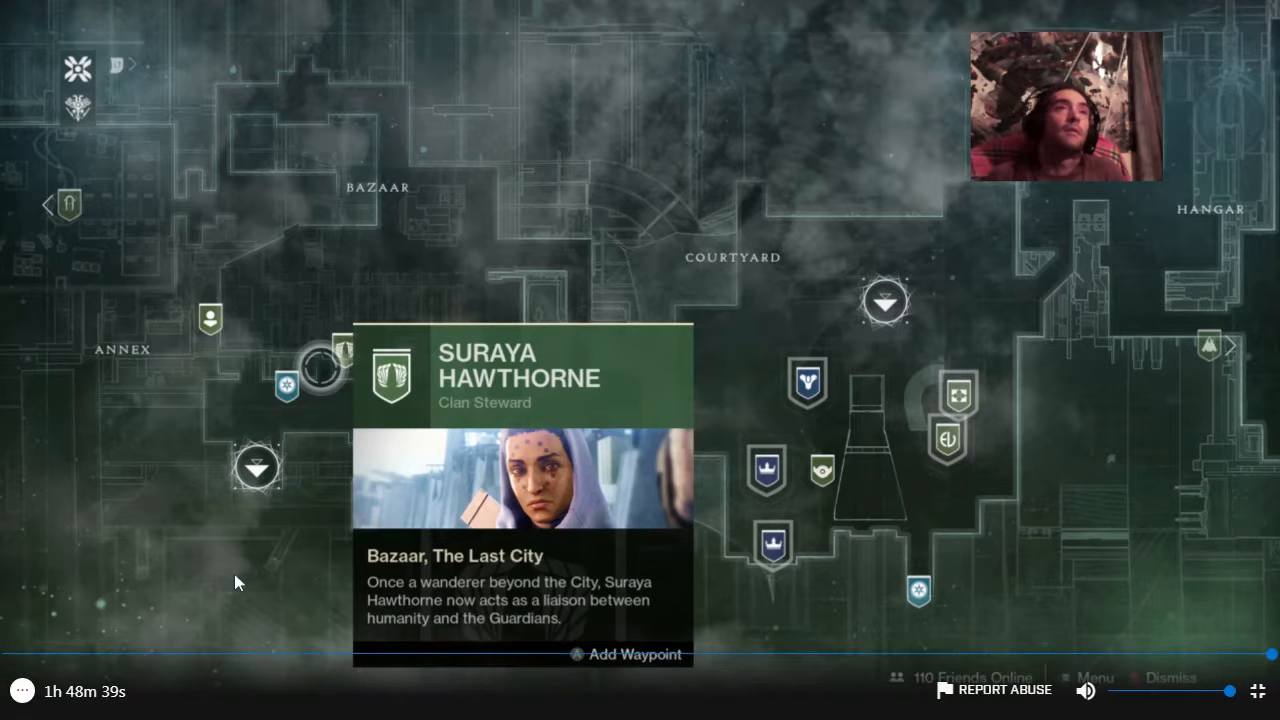
pyautogui.moveTo(160, 638)
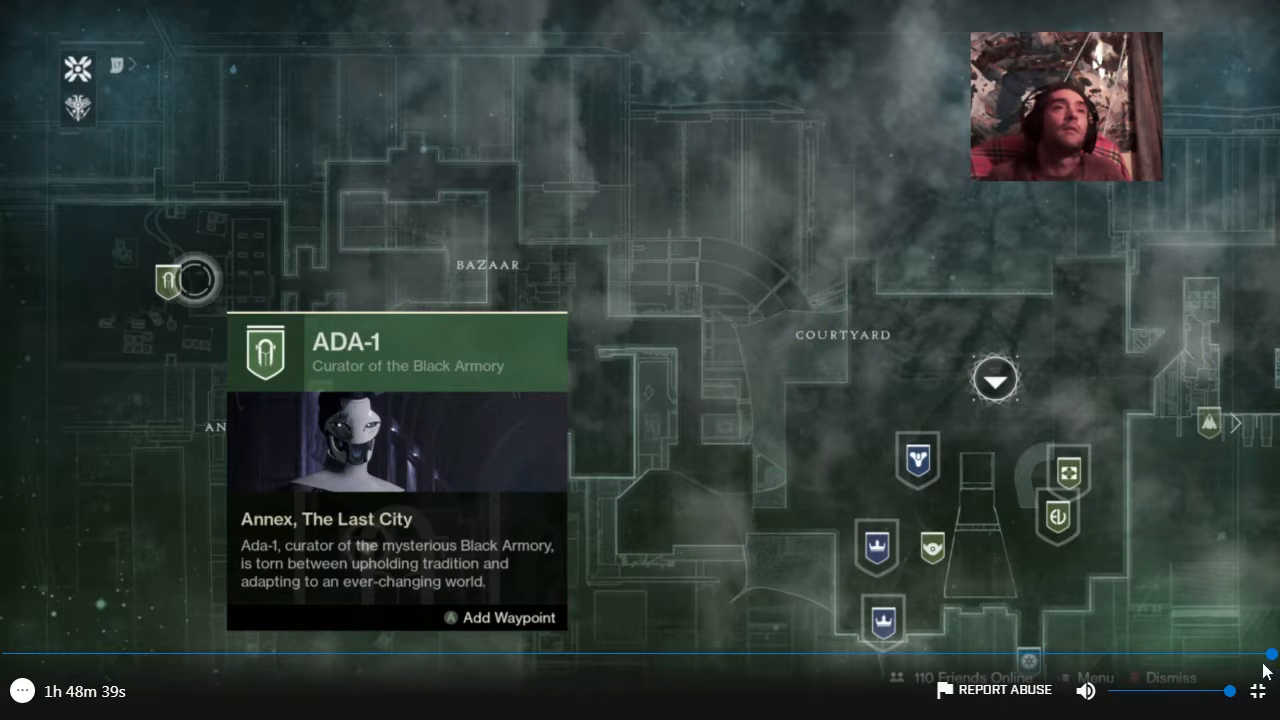
pyautogui.moveTo(1184, 616)
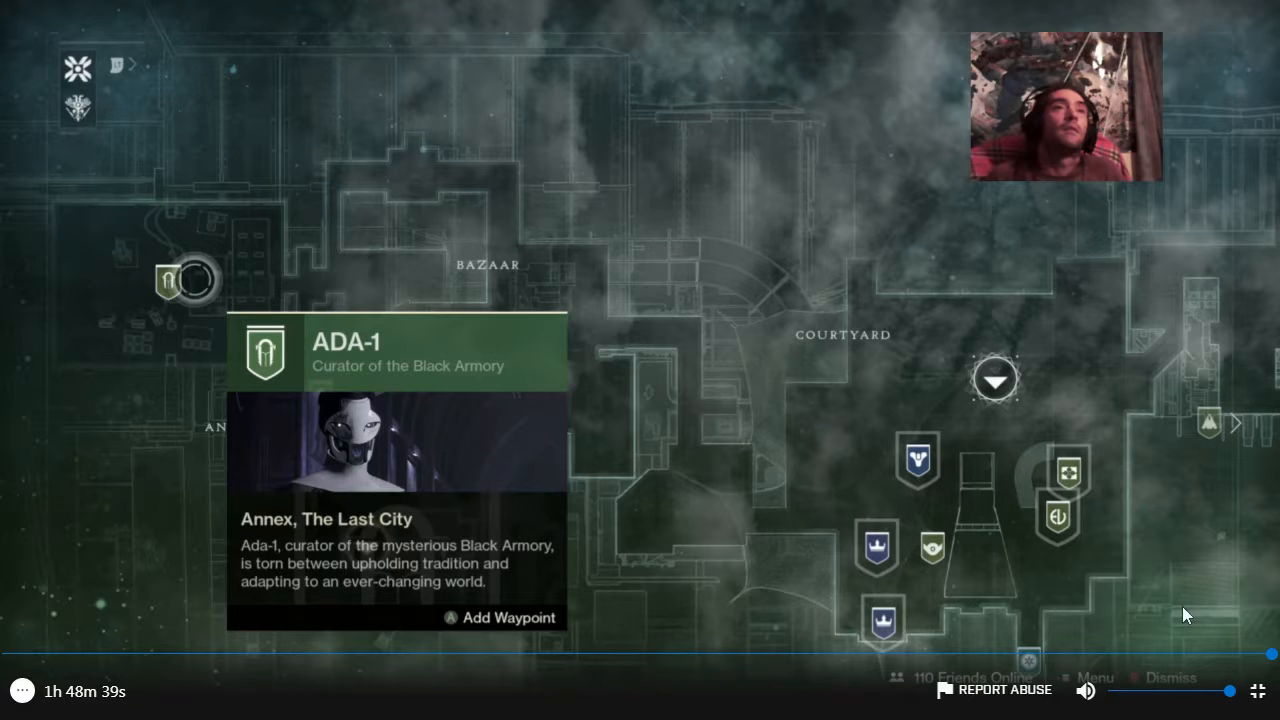